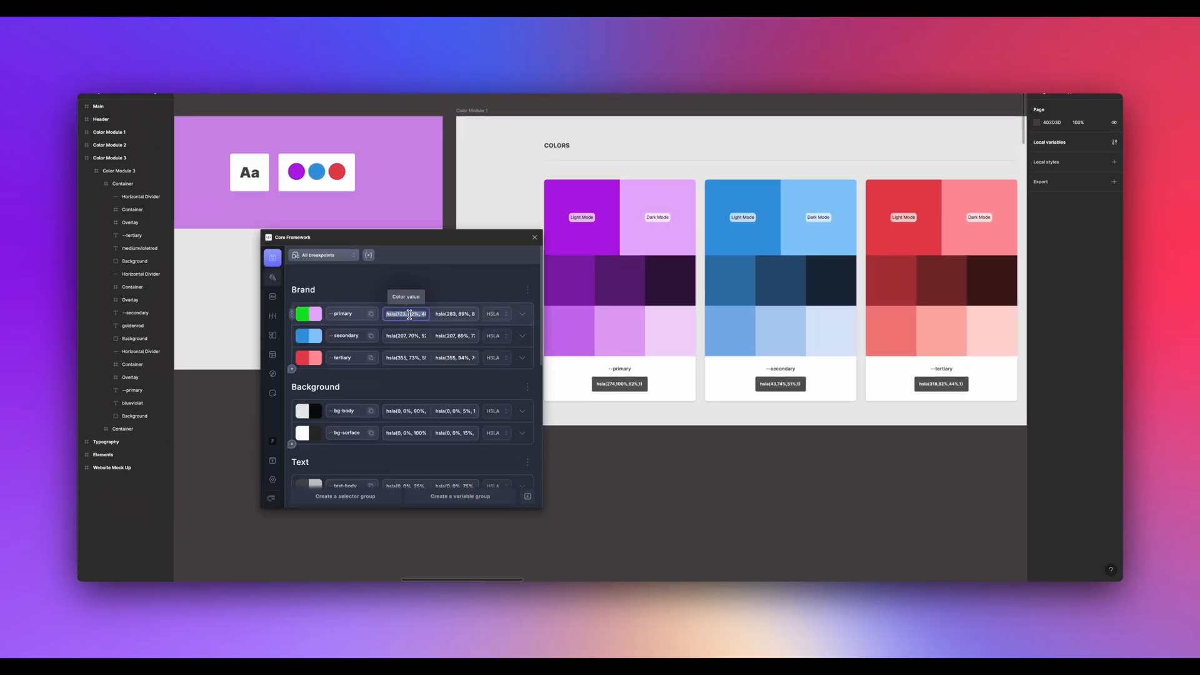
# - Edit the --primary colour value in the Core Framework Brand group
pyautogui.click(308, 313)
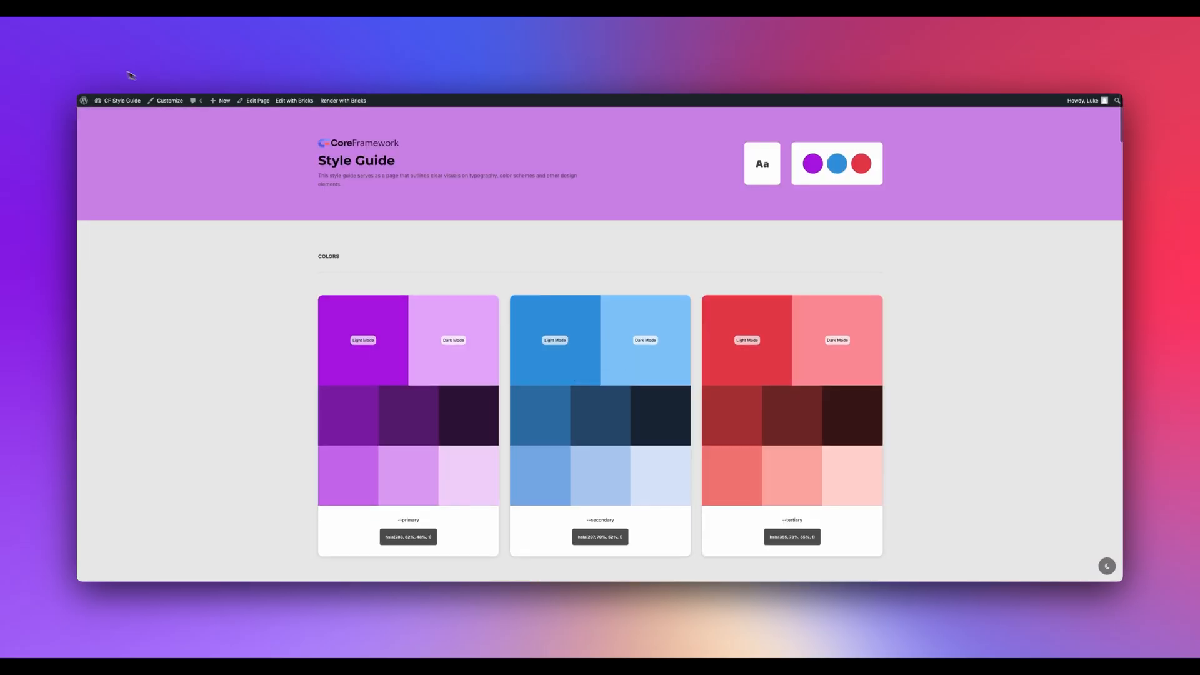
pyautogui.scroll(-3)
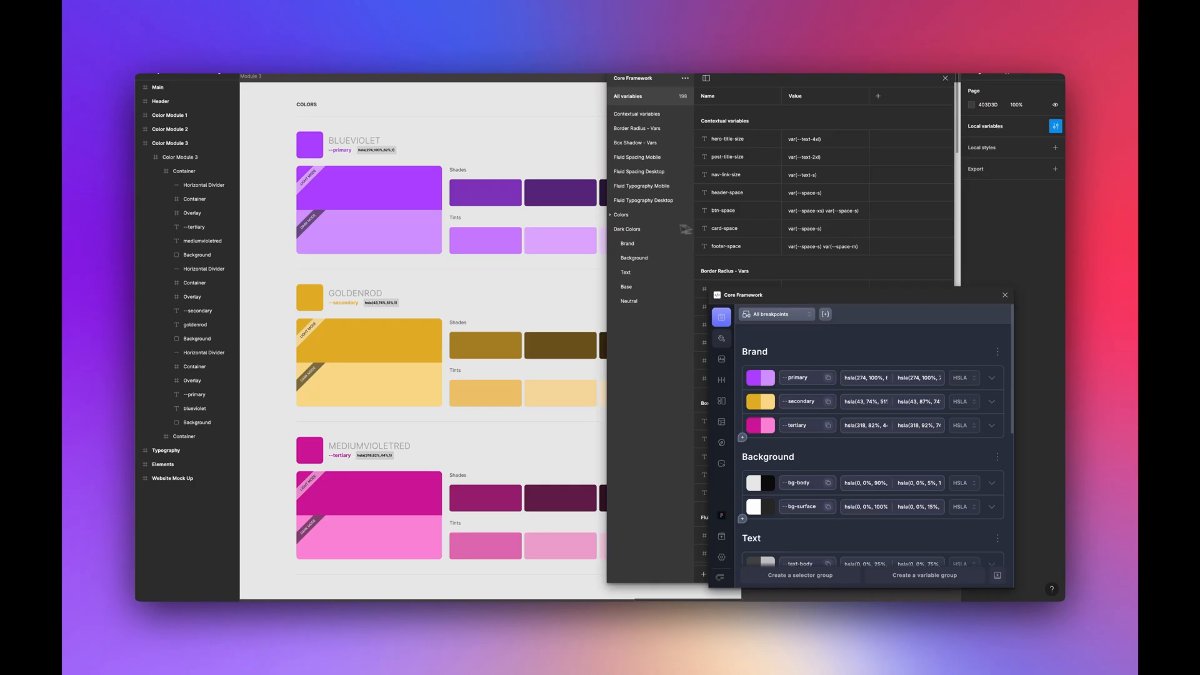
# - Show the Core Framework collection's Colors group and scroll through its variables
pyautogui.click(620, 215)
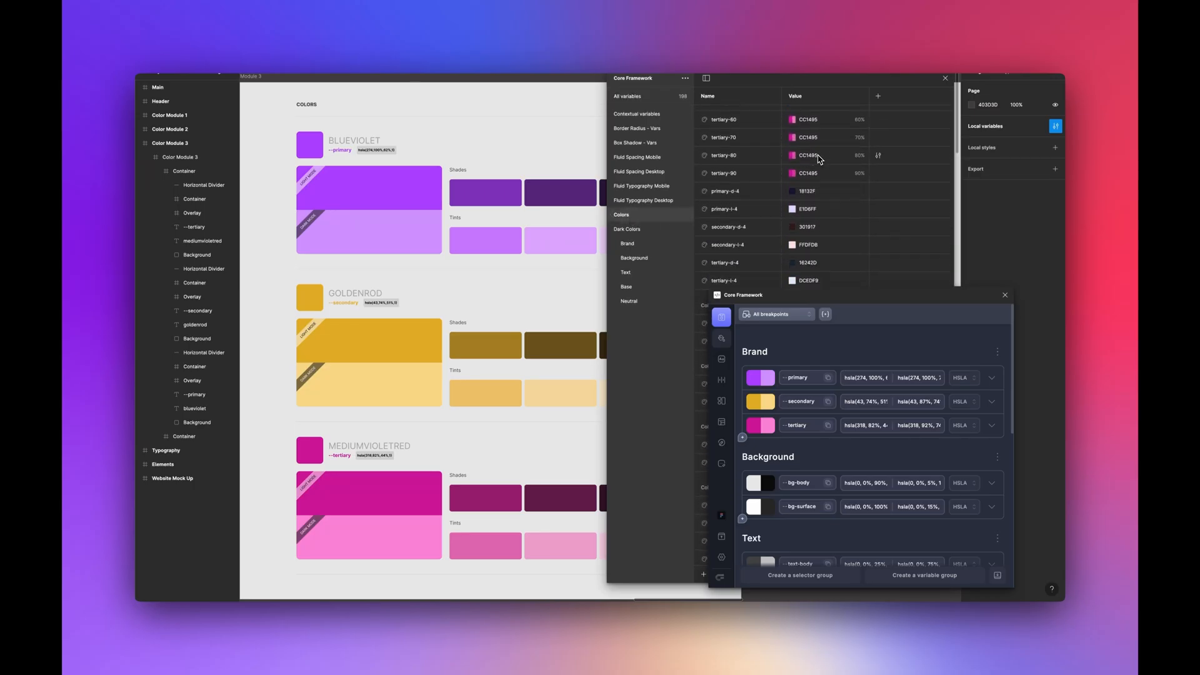
pyautogui.scroll(-3)
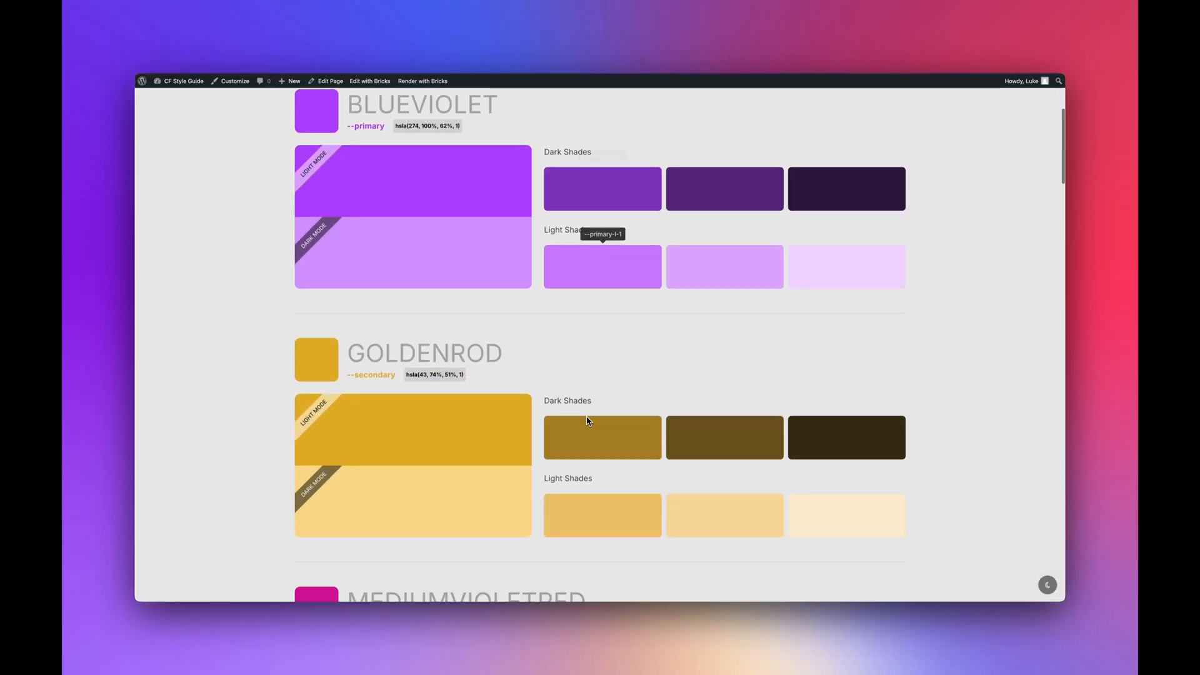
pyautogui.scroll(-3)
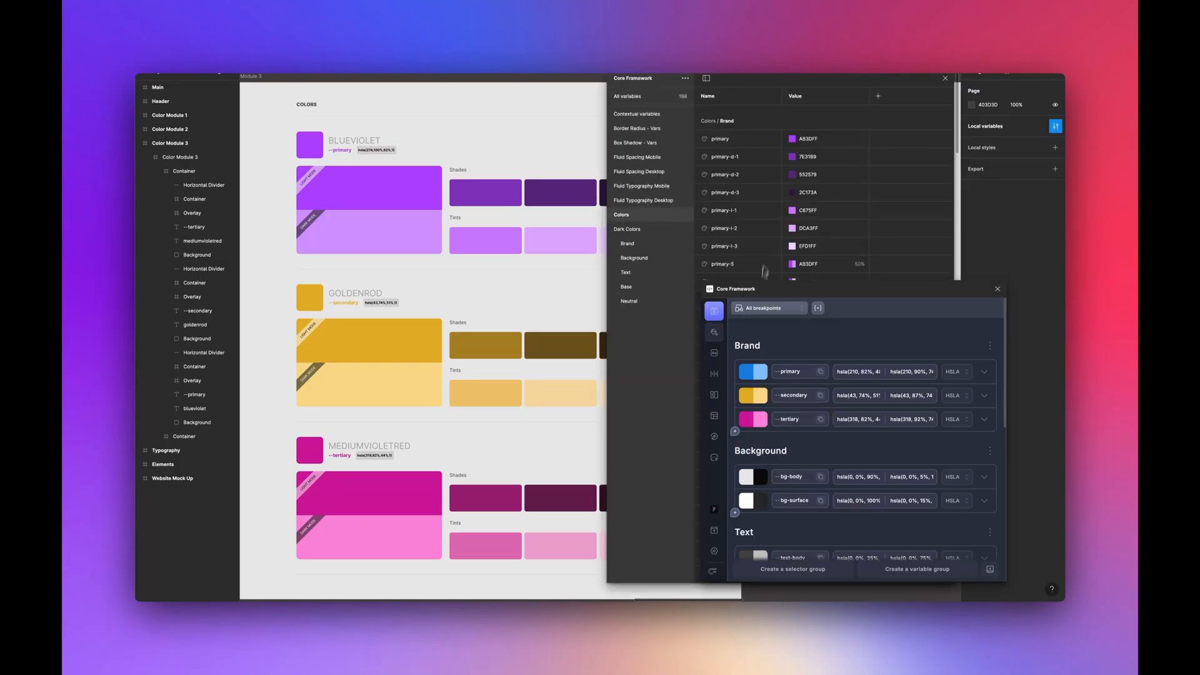
# - Set the --primary value to hsla(210, 82%, 48%, 1)
pyautogui.click(714, 312)
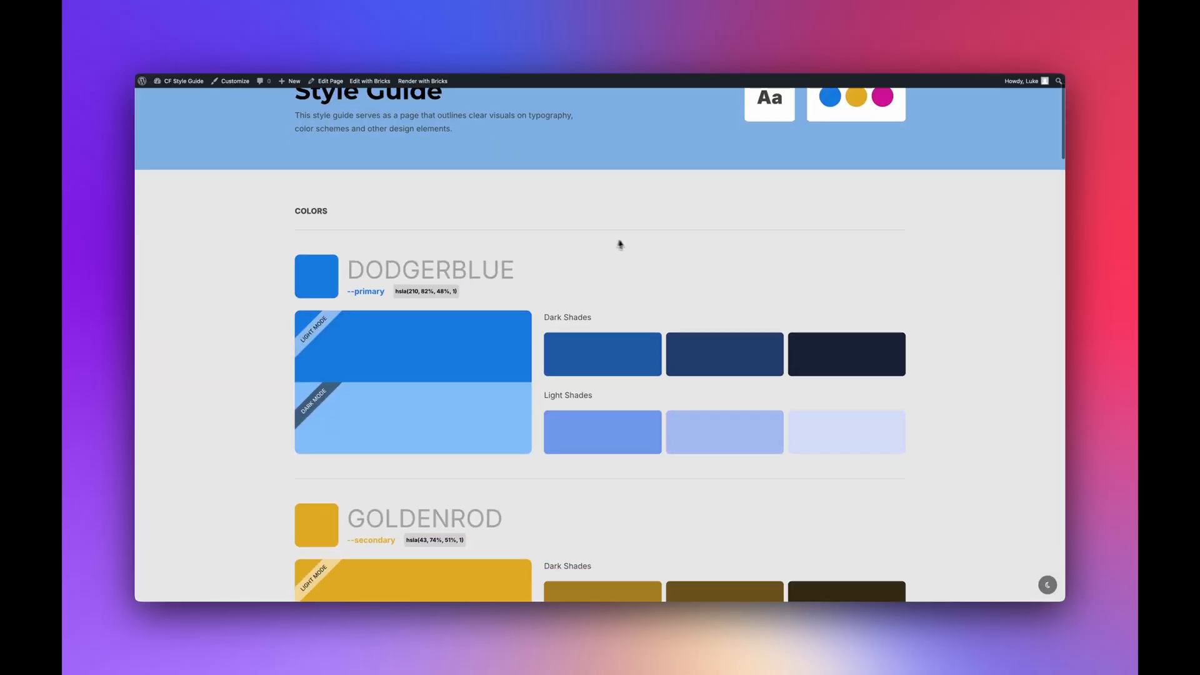
pyautogui.scroll(-3)
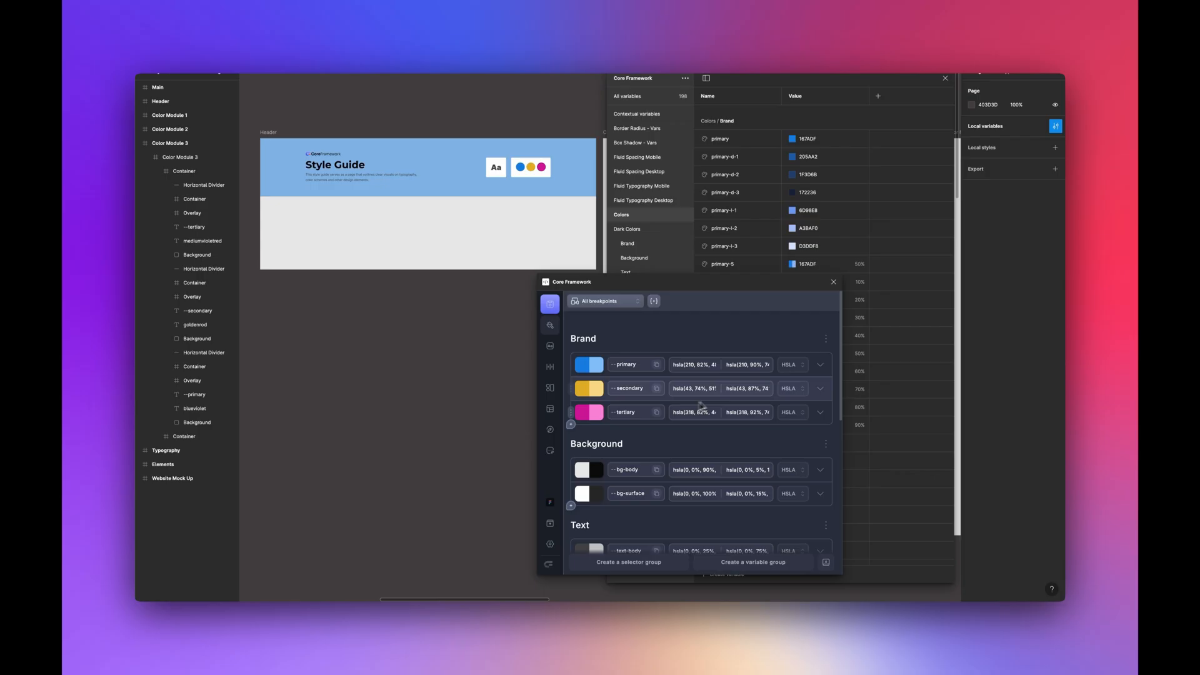
pyautogui.moveTo(695, 365)
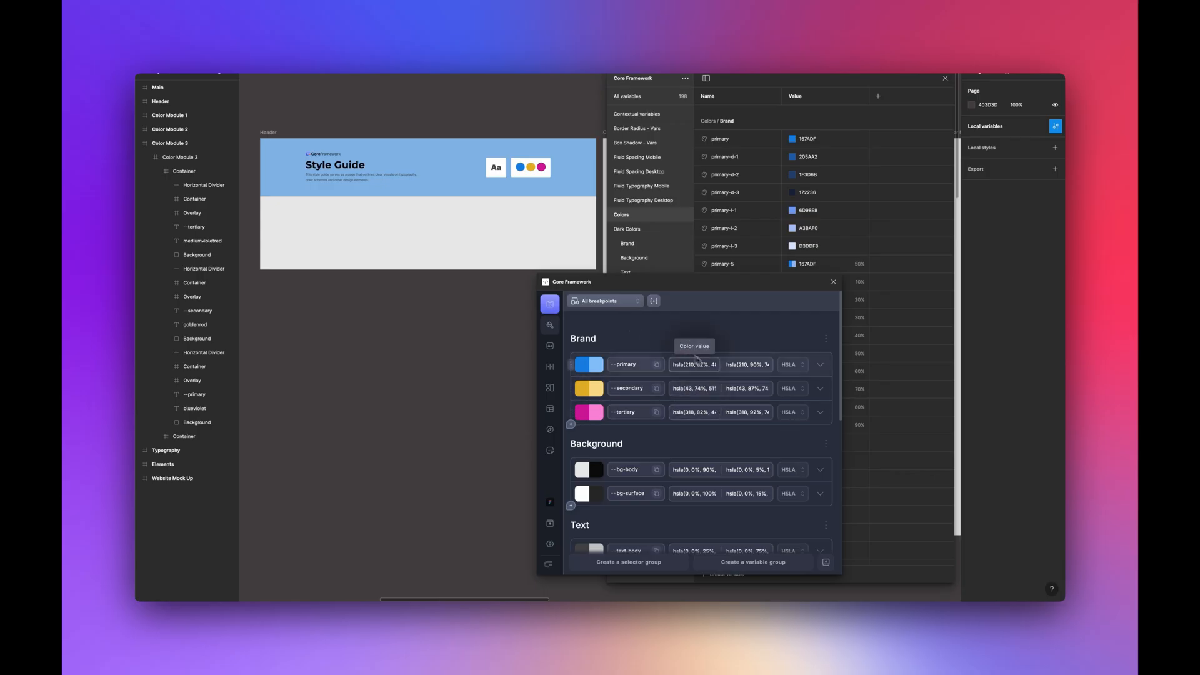
pyautogui.moveTo(803, 284)
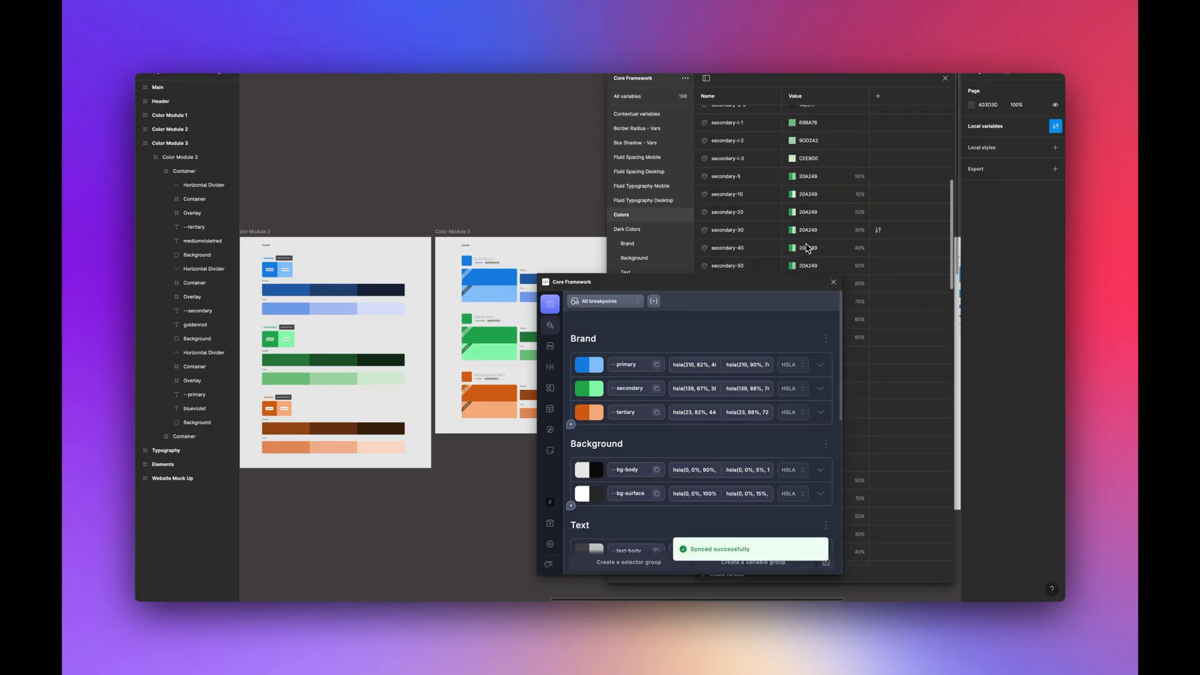
# - Scroll the Local variables list to check the synced green secondary and orange tertiary colours
pyautogui.scroll(-3)
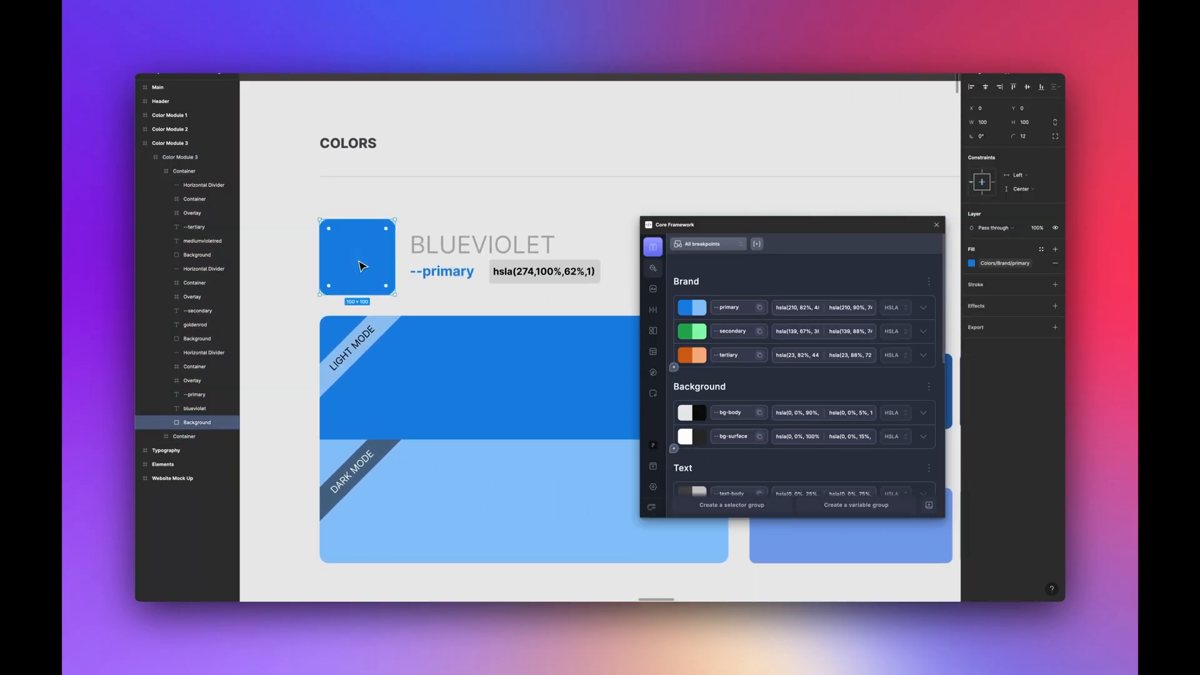
pyautogui.moveTo(378, 268)
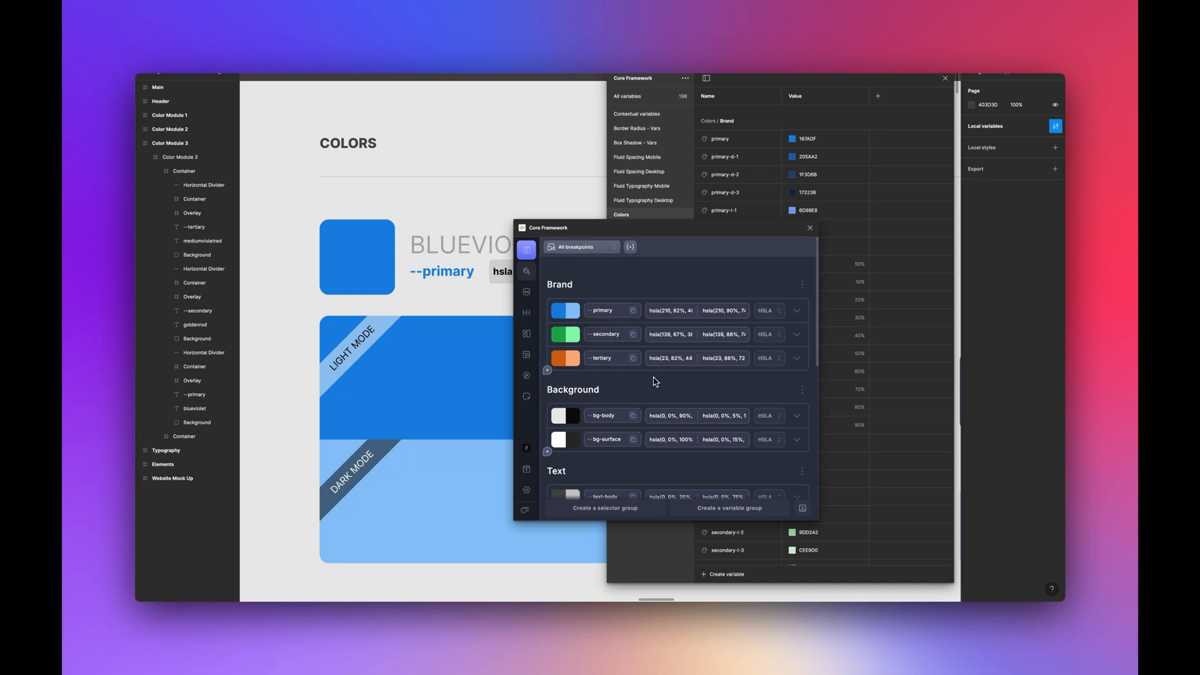
pyautogui.moveTo(657, 385)
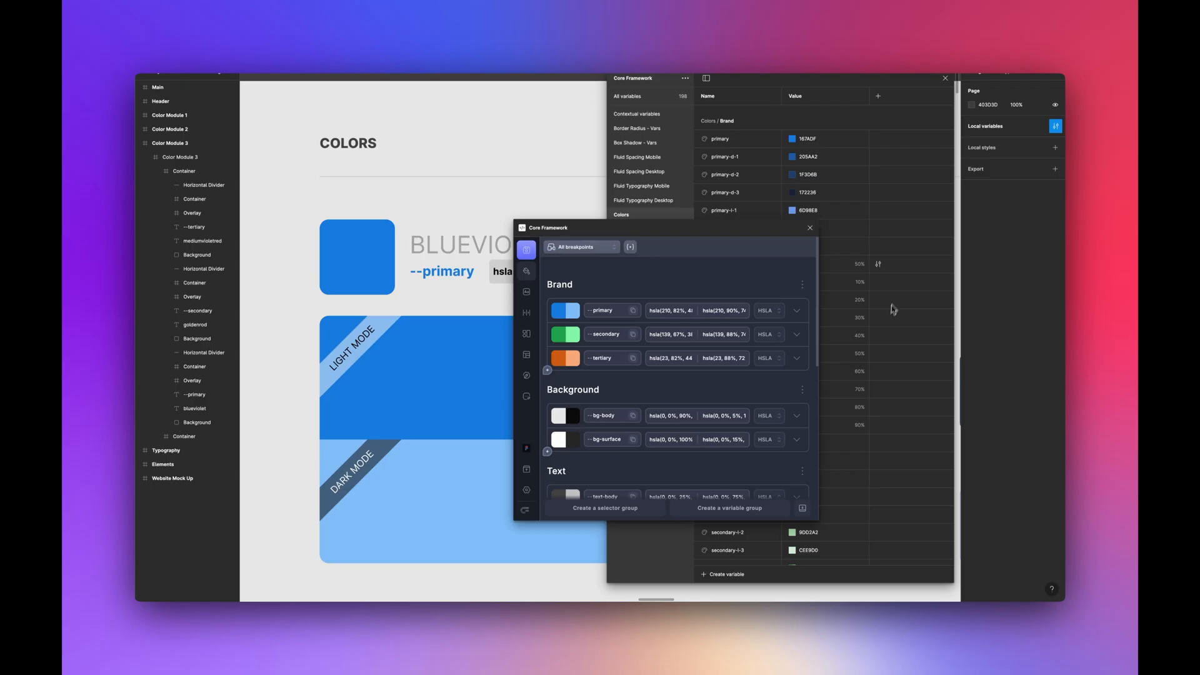
pyautogui.moveTo(599, 297)
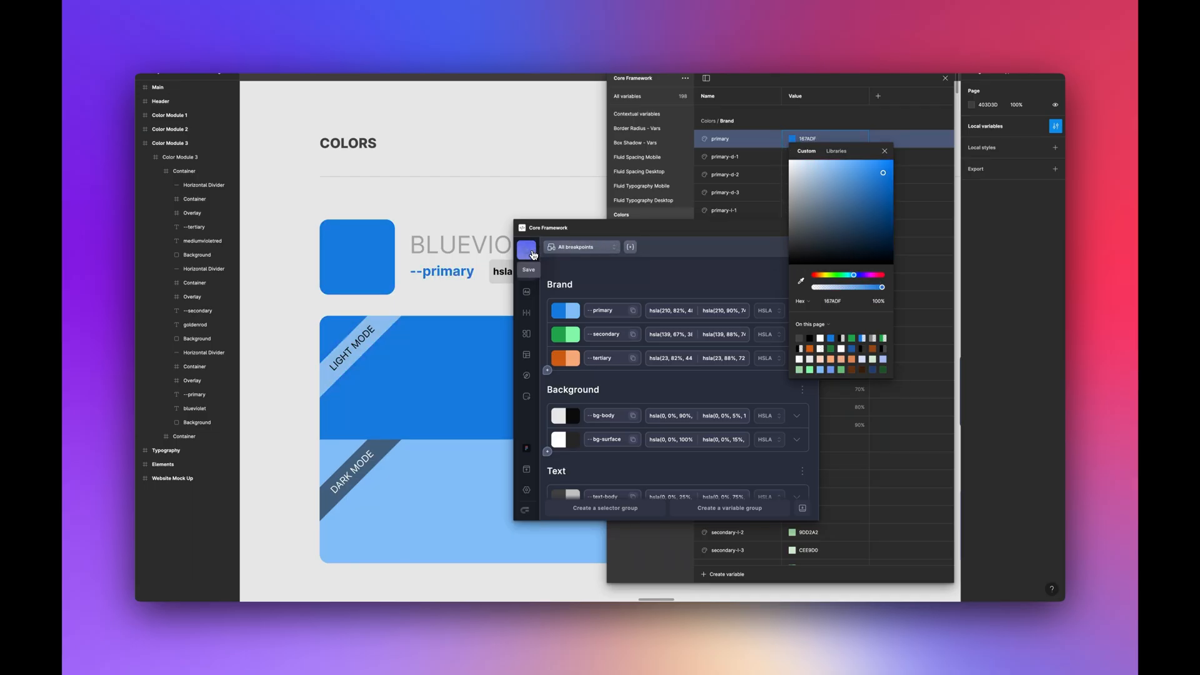
# - Save the blue, green and orange brand colours back to the project
pyautogui.click(529, 270)
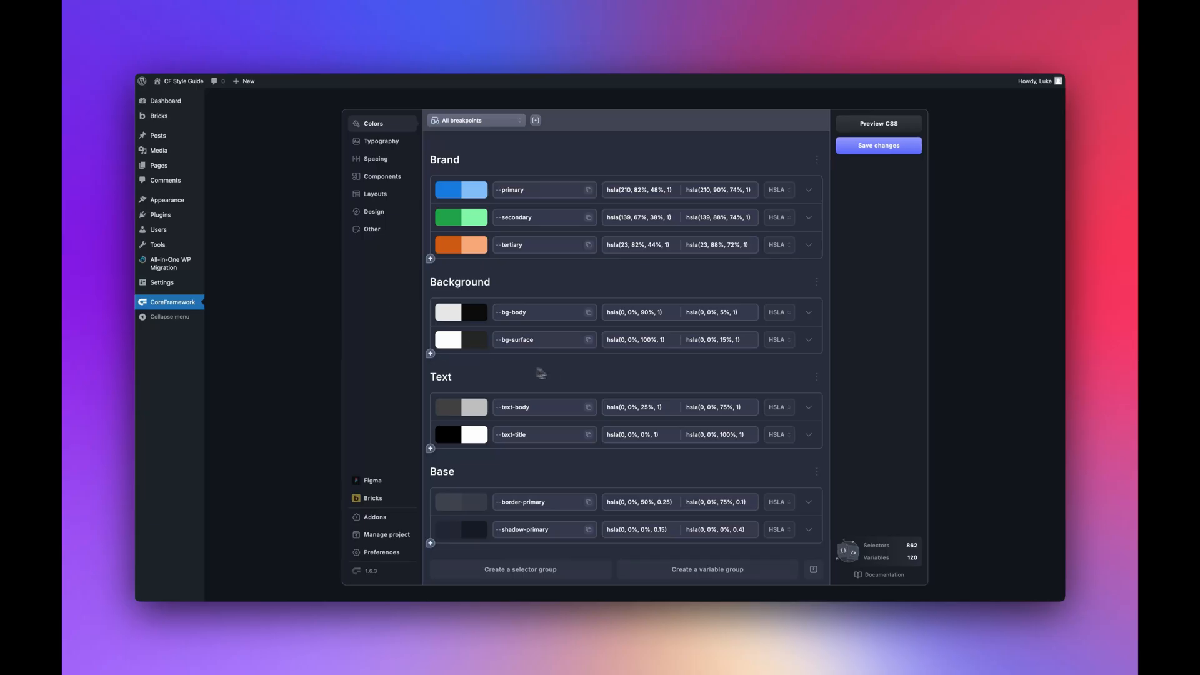
pyautogui.moveTo(607, 393)
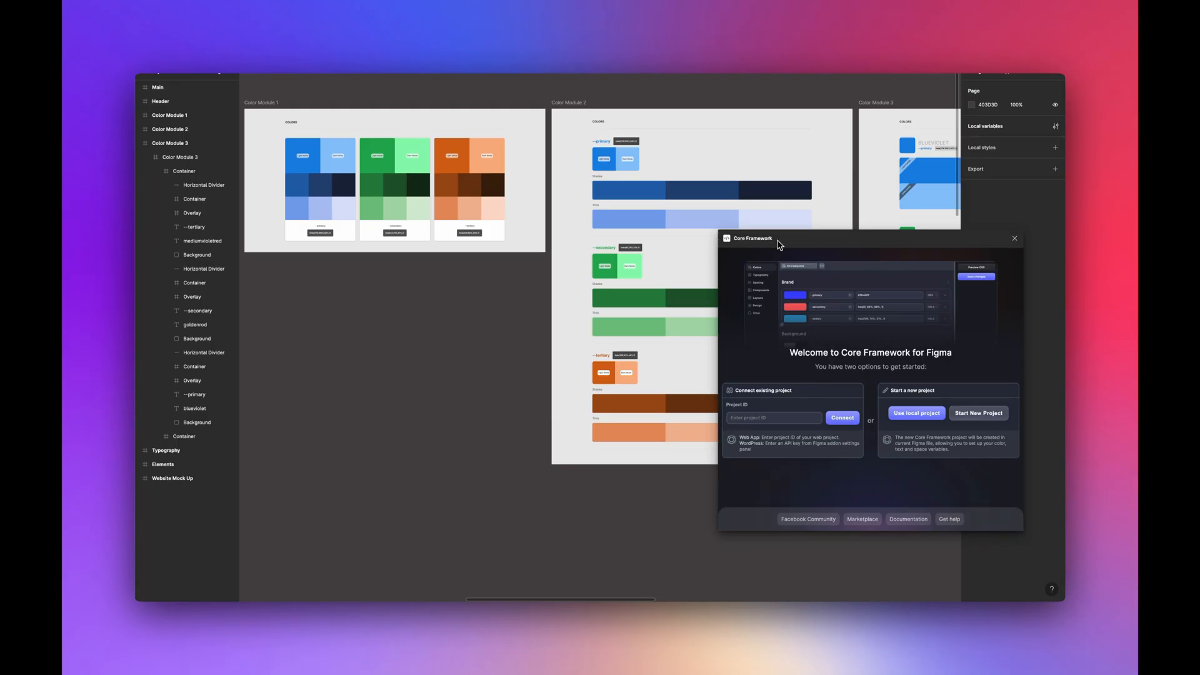
pyautogui.moveTo(862, 455)
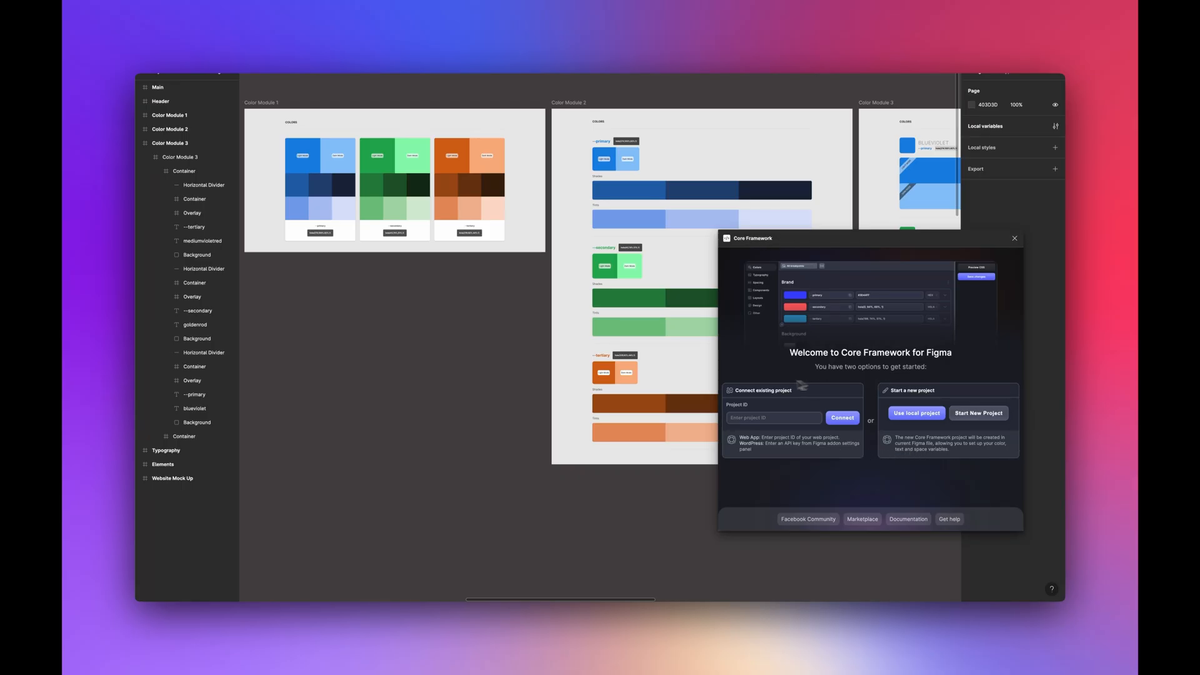
# - Paste the project ID into Connect existing project and connect the plugin
pyautogui.click(774, 418)
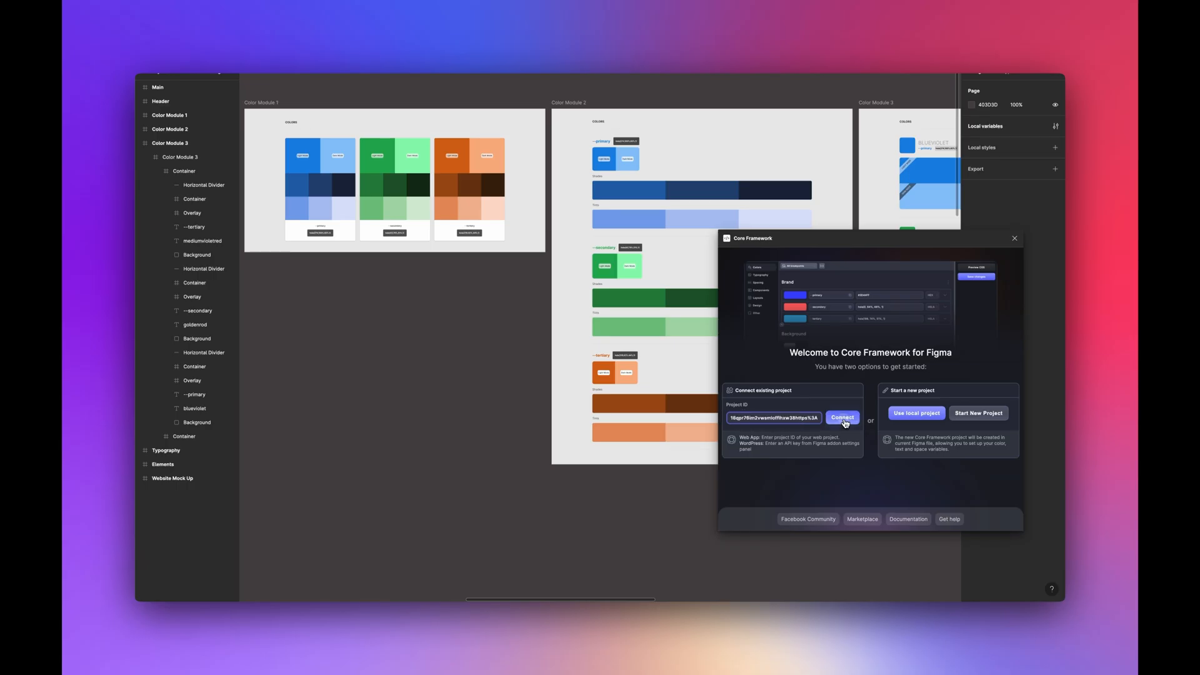
pyautogui.click(842, 417)
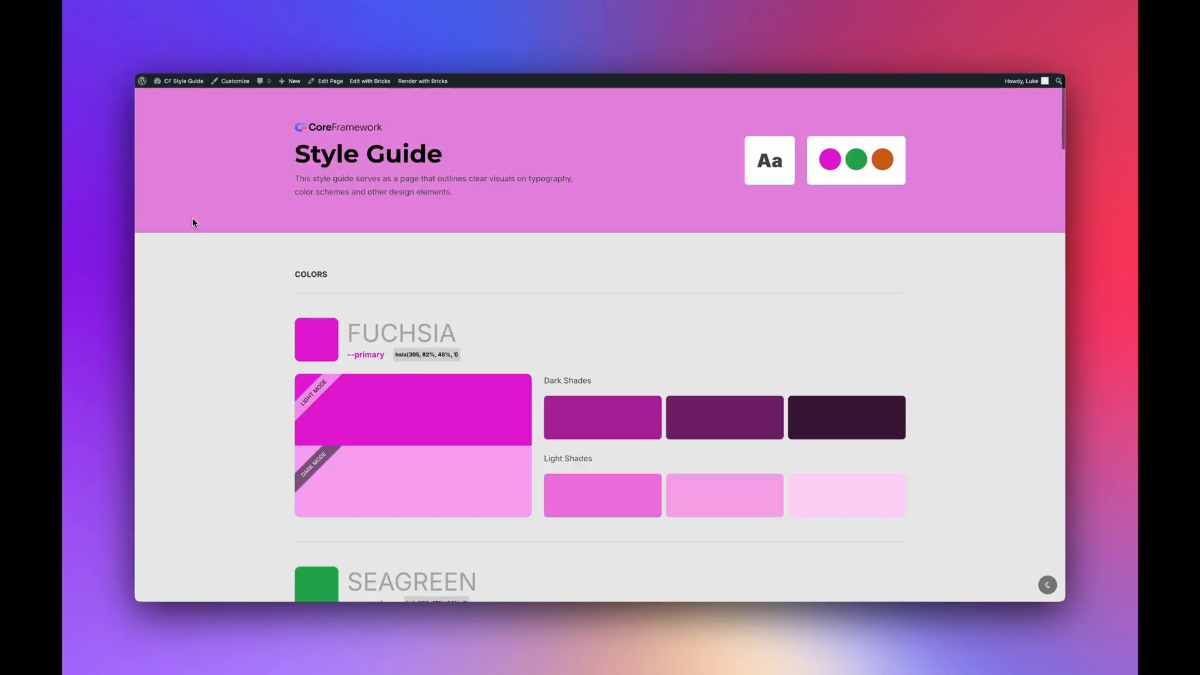
pyautogui.scroll(-3)
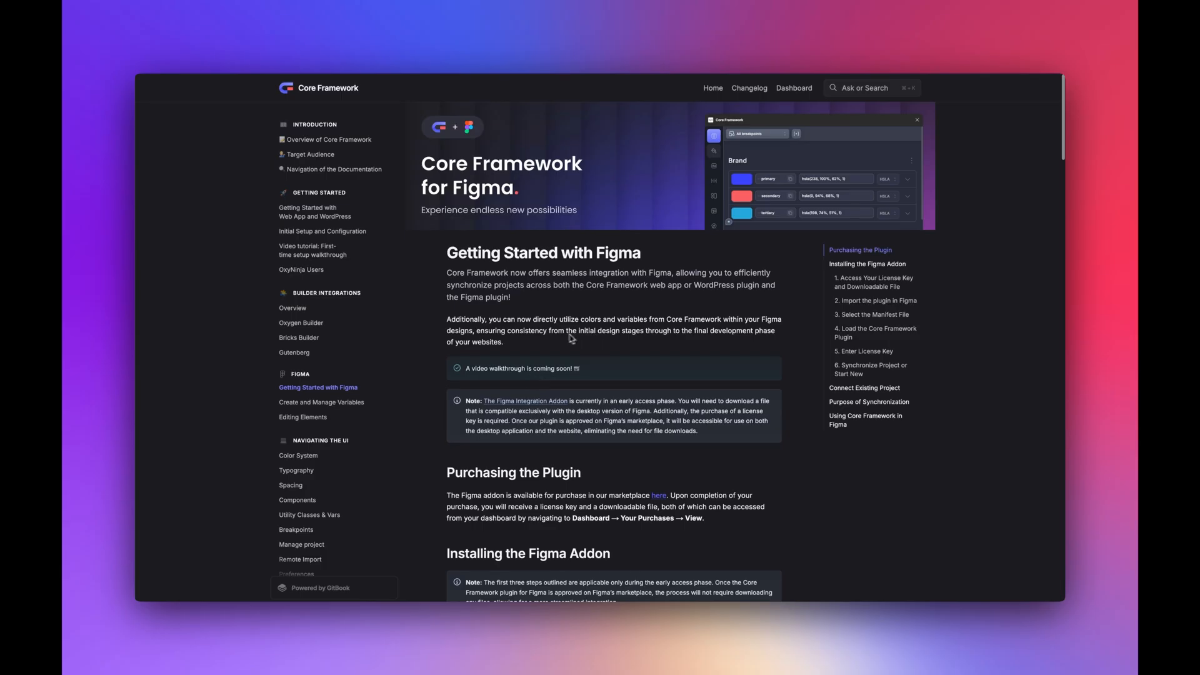
pyautogui.moveTo(697, 319)
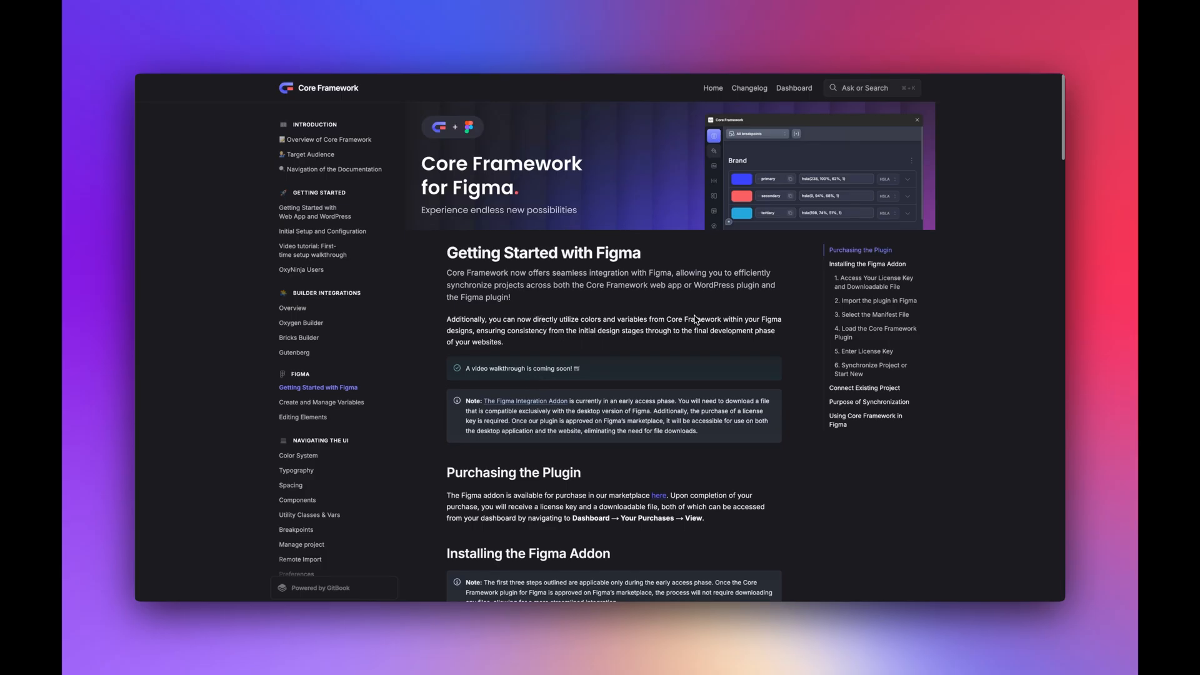
pyautogui.moveTo(714, 324)
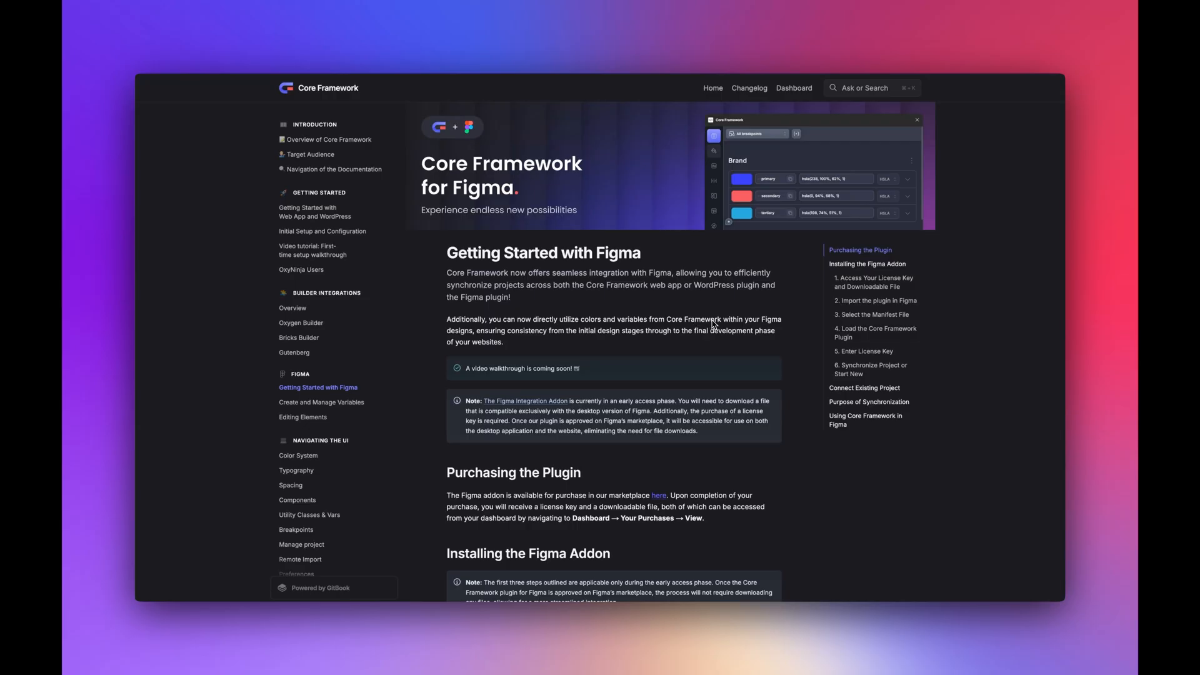